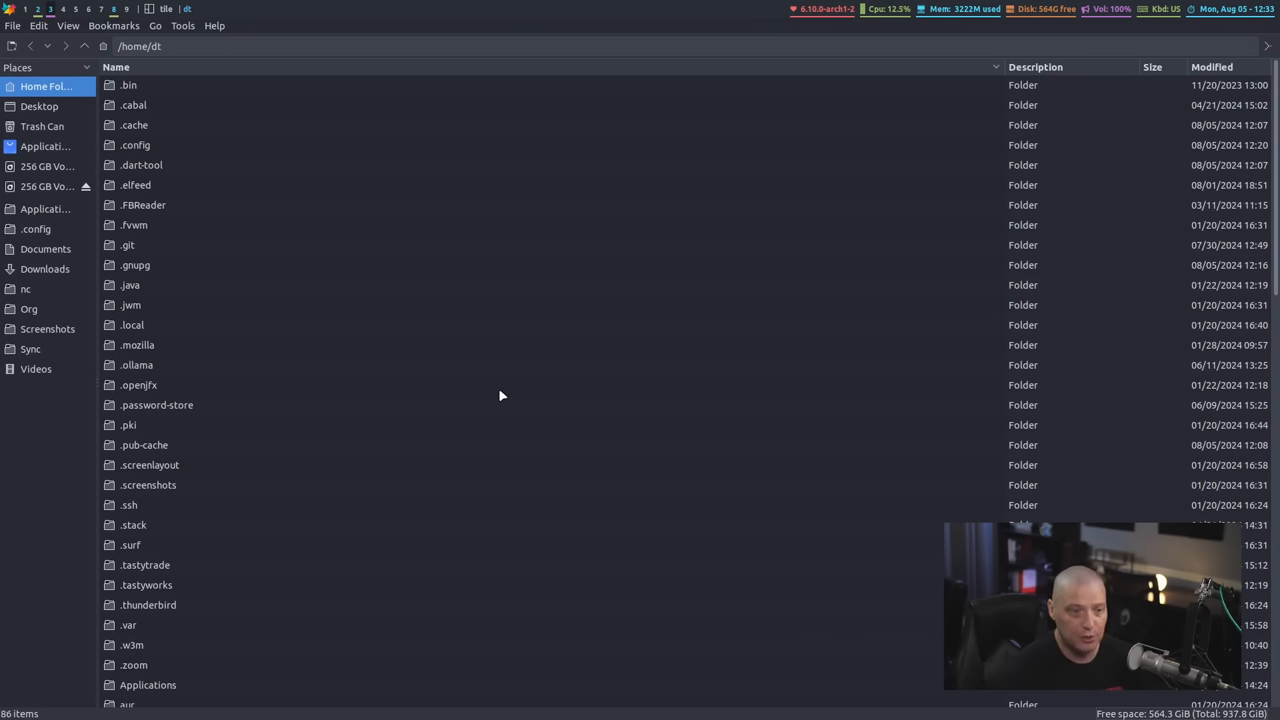
mouse_move(45, 230)
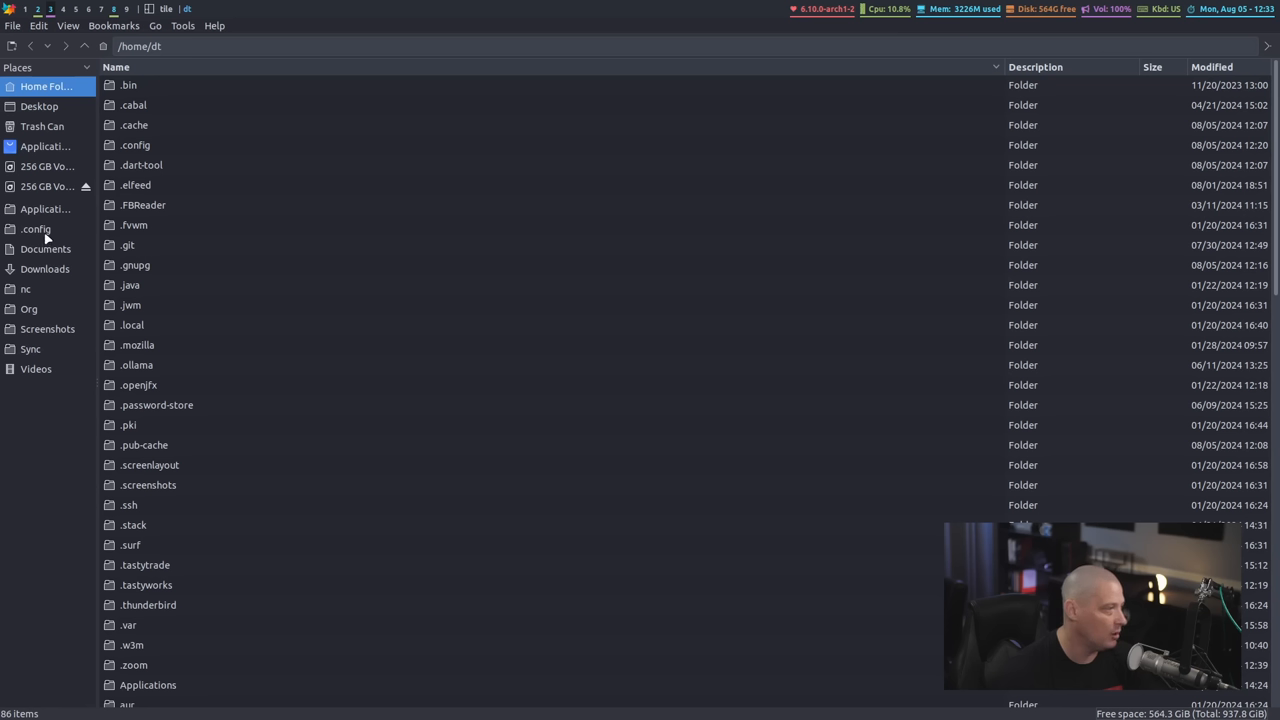
mouse_move(332, 371)
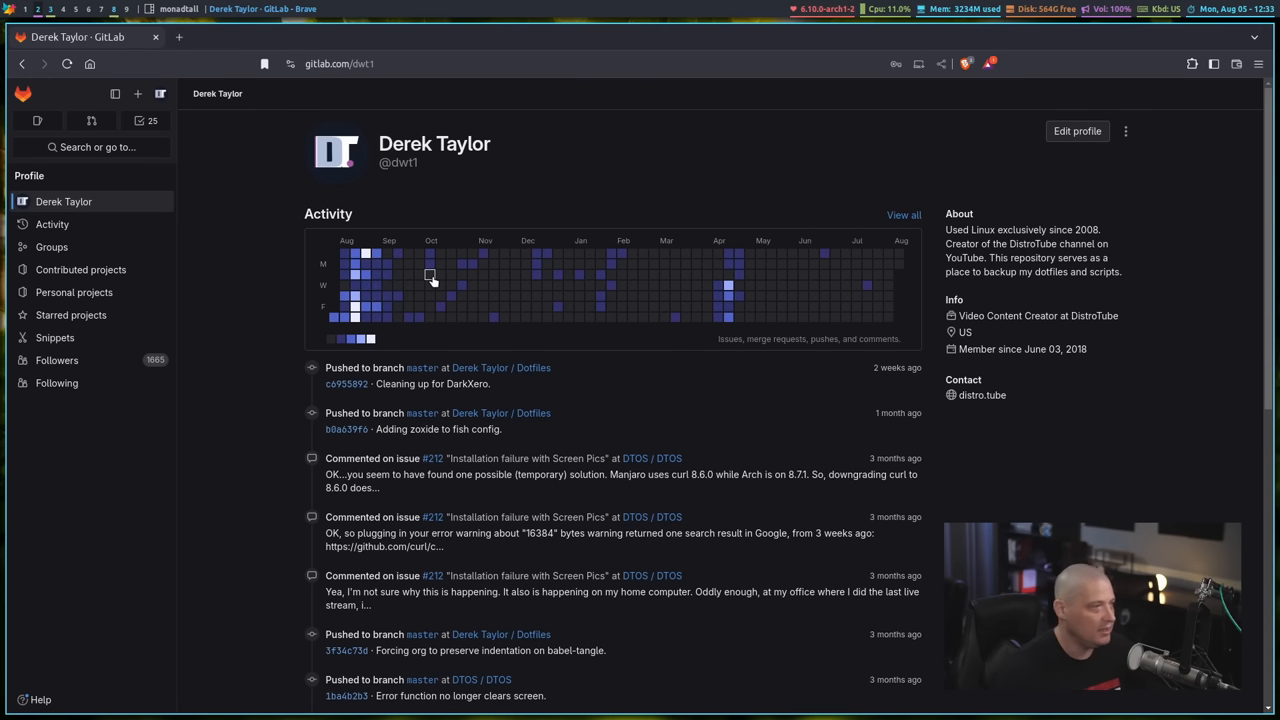
mouse_move(353, 84)
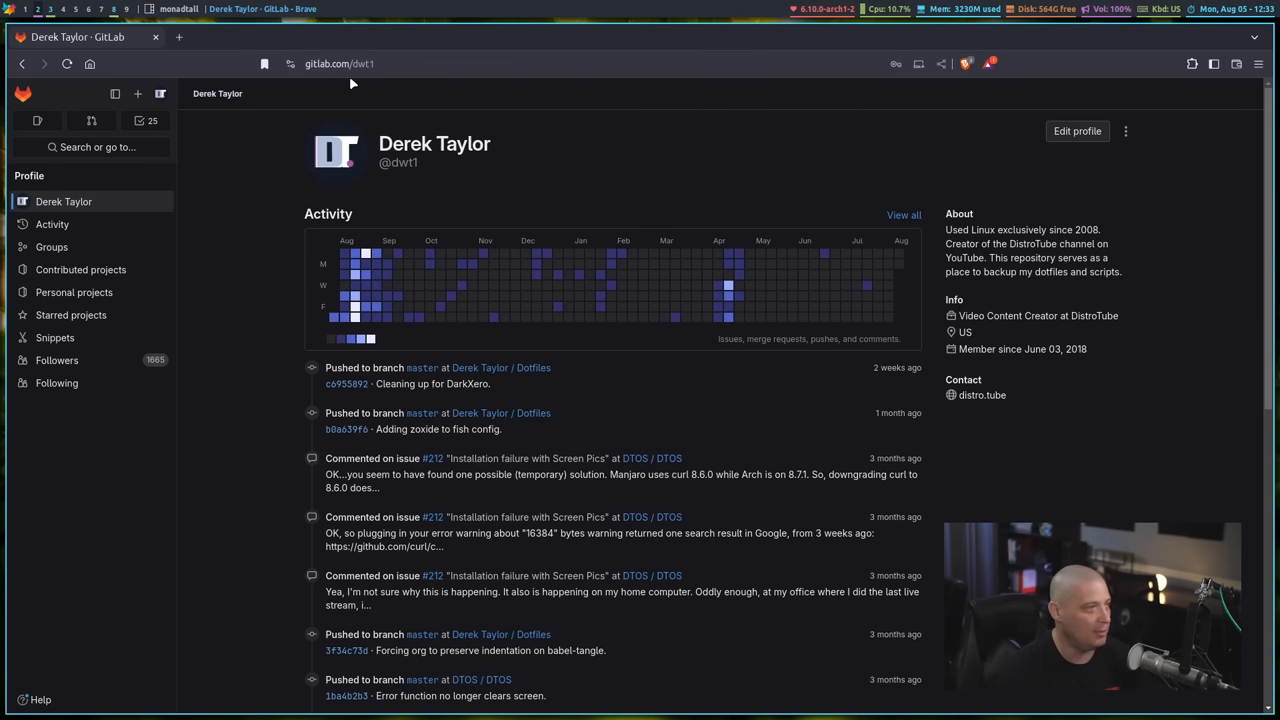
Step: Scroll to Personal projects and open the Dotfiles project card
scroll(down, 3)
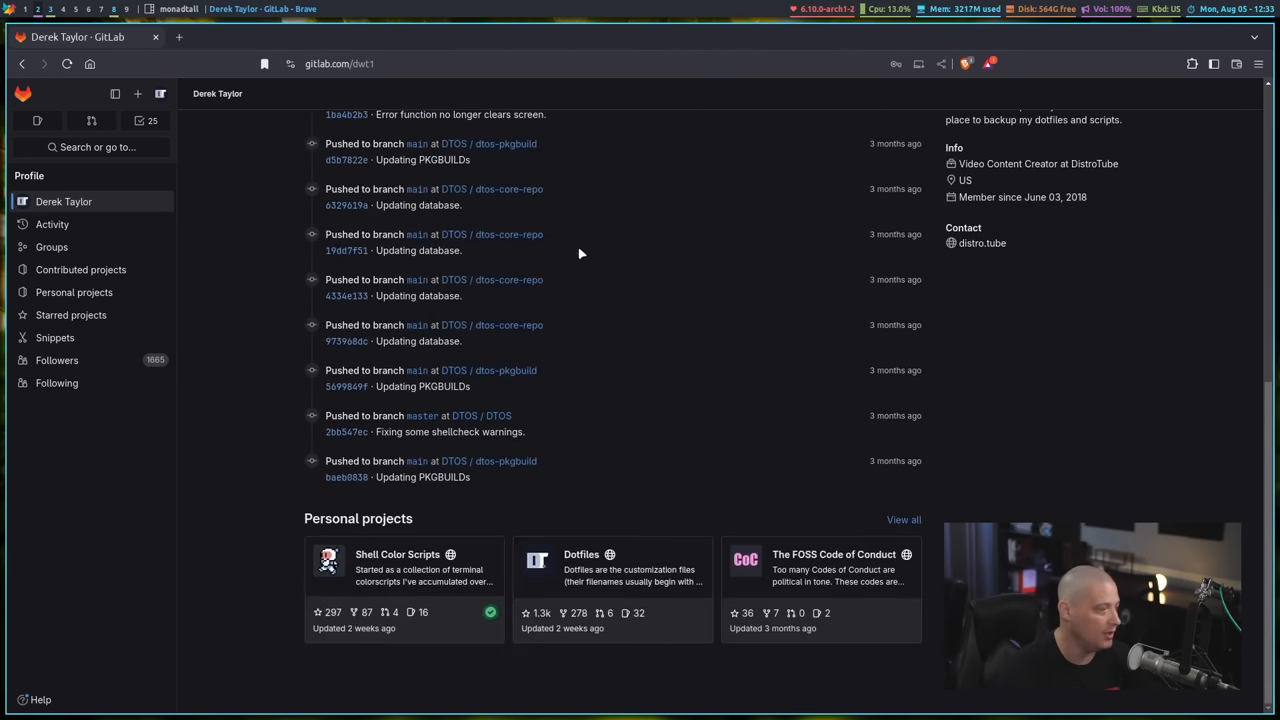
click(581, 554)
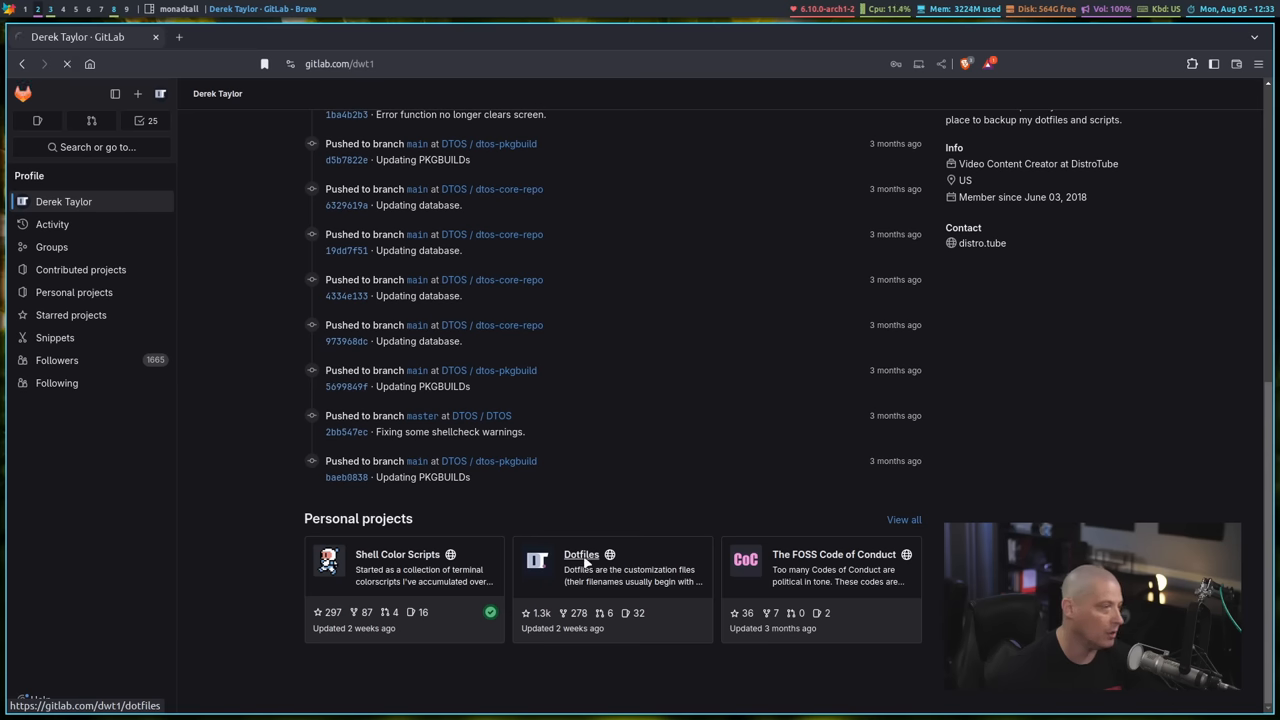
click(581, 554)
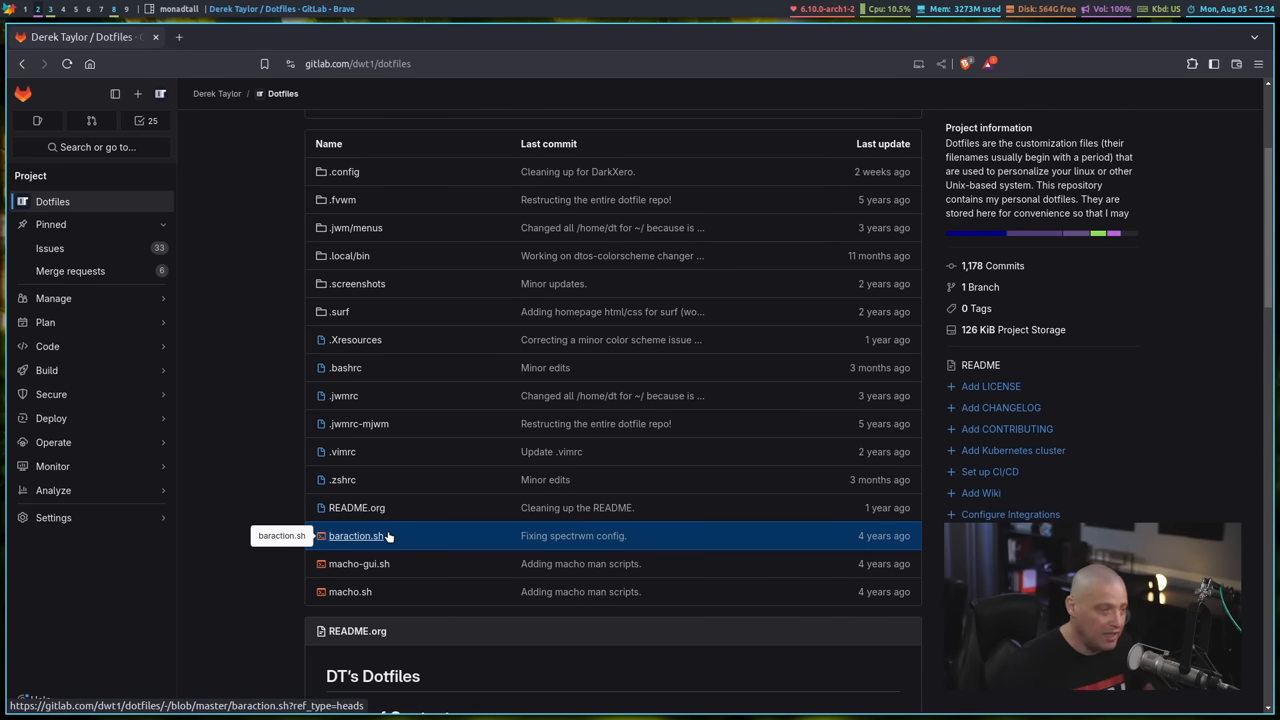
mouse_move(490, 528)
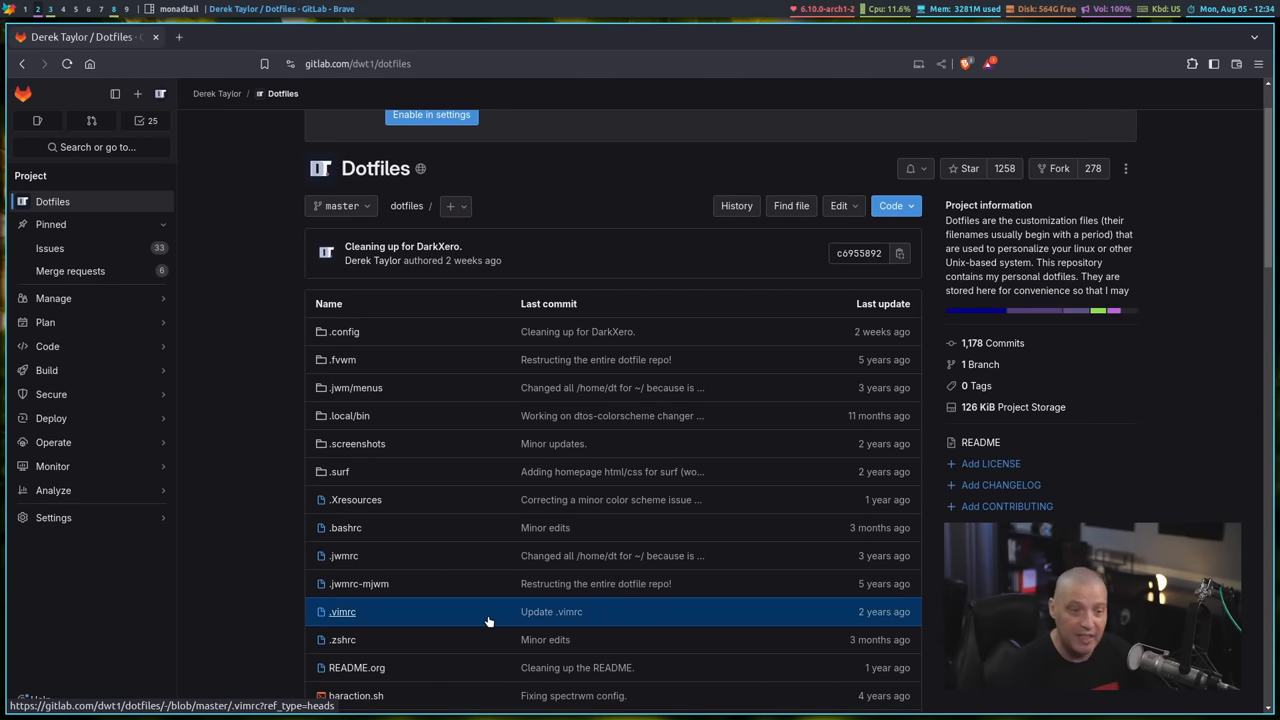
mouse_move(445, 527)
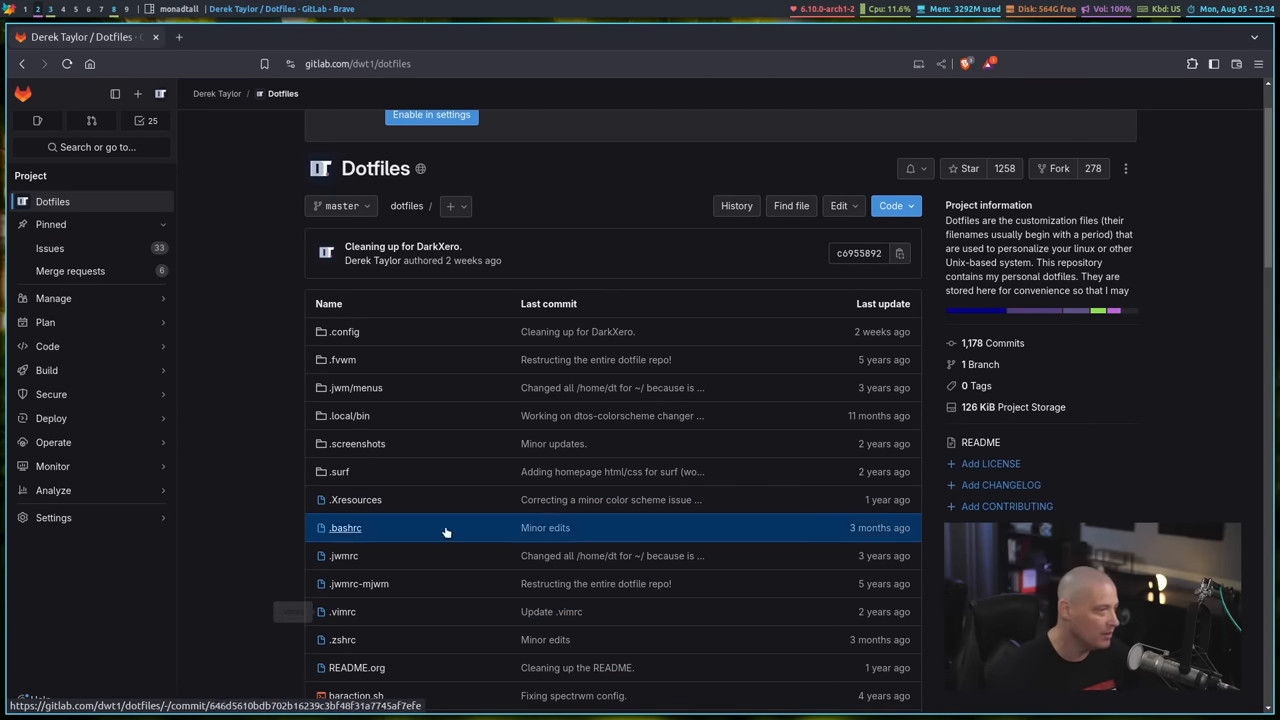
Step: Browse into .config/emacs and open config.org, scrolling through its rendered contents
click(345, 331)
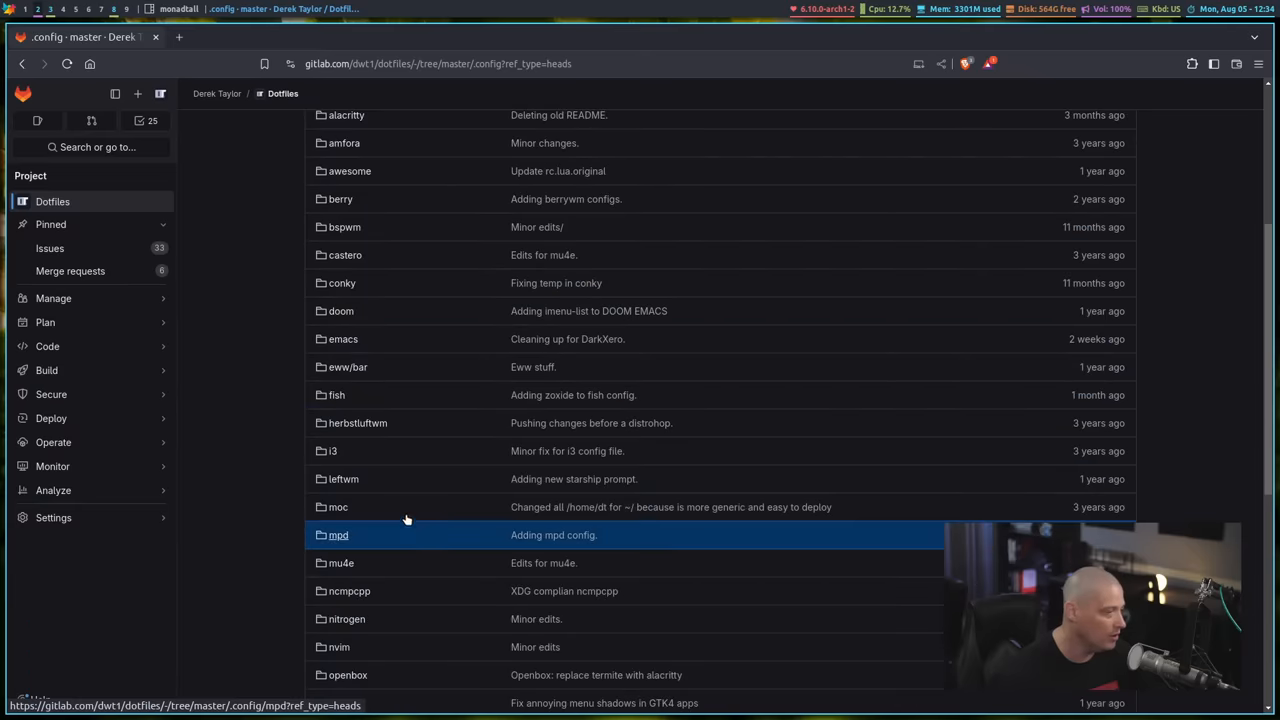
mouse_move(343, 339)
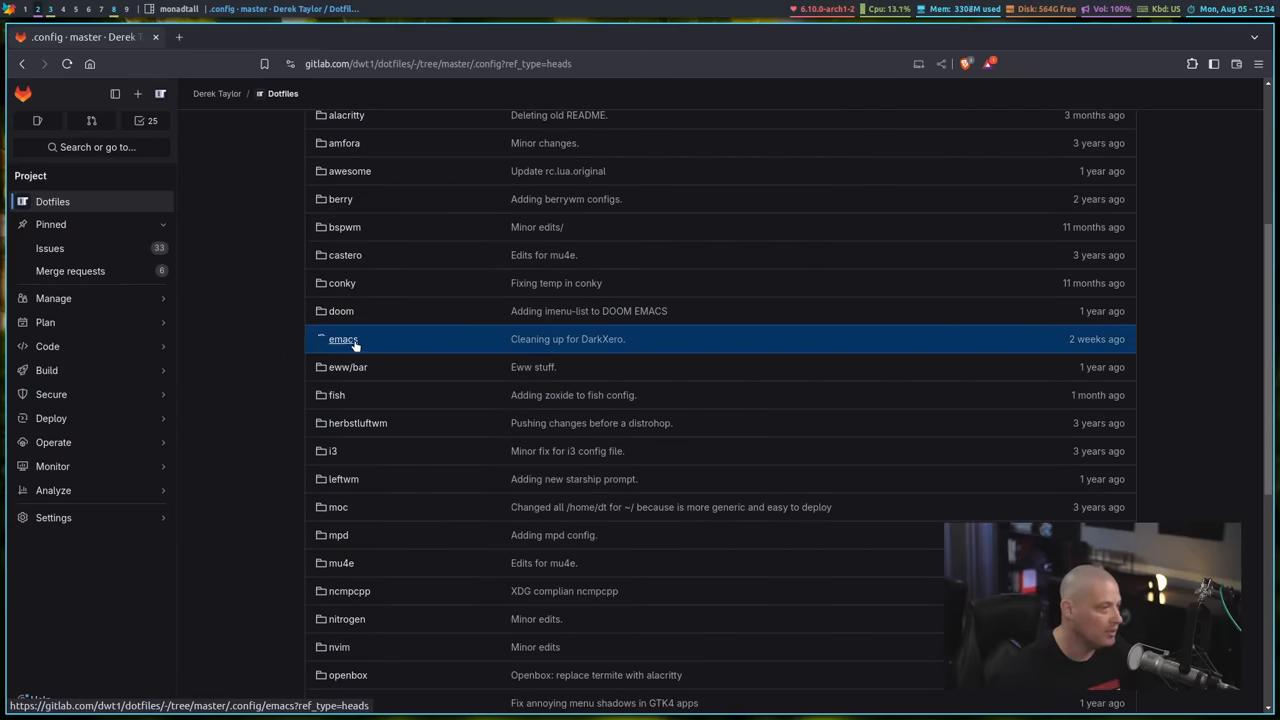
click(343, 338)
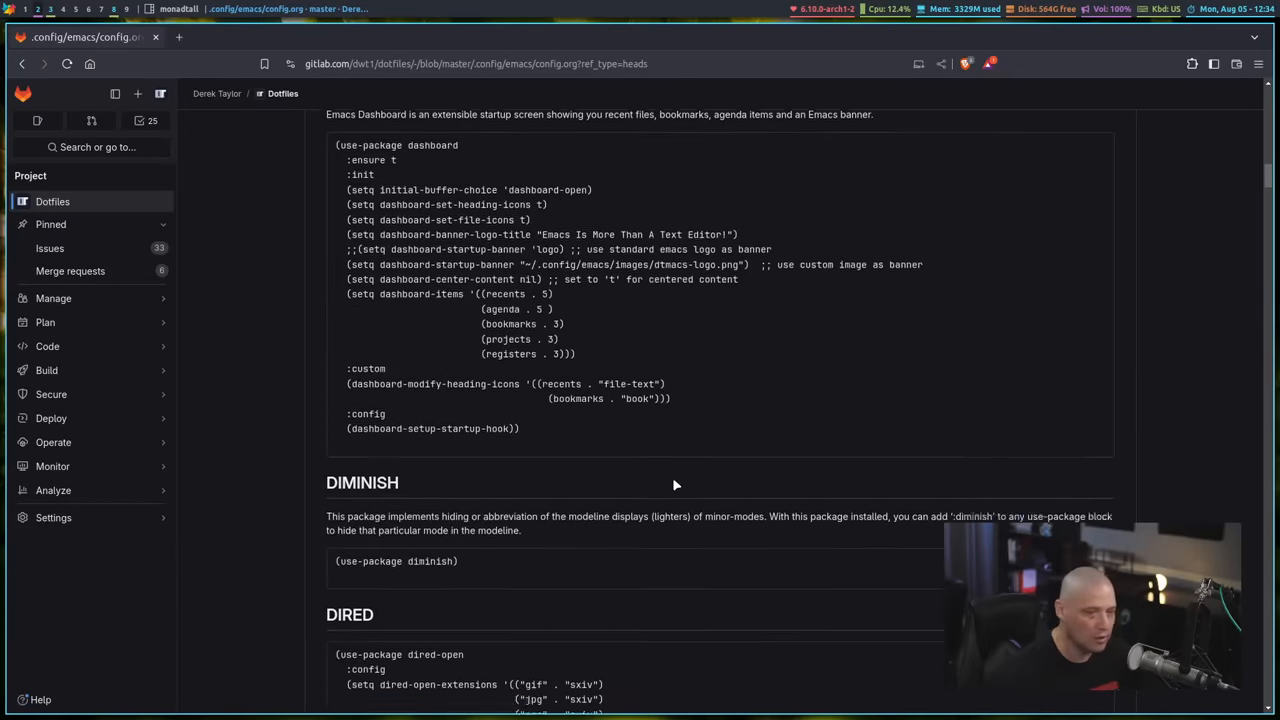
scroll(down, 3)
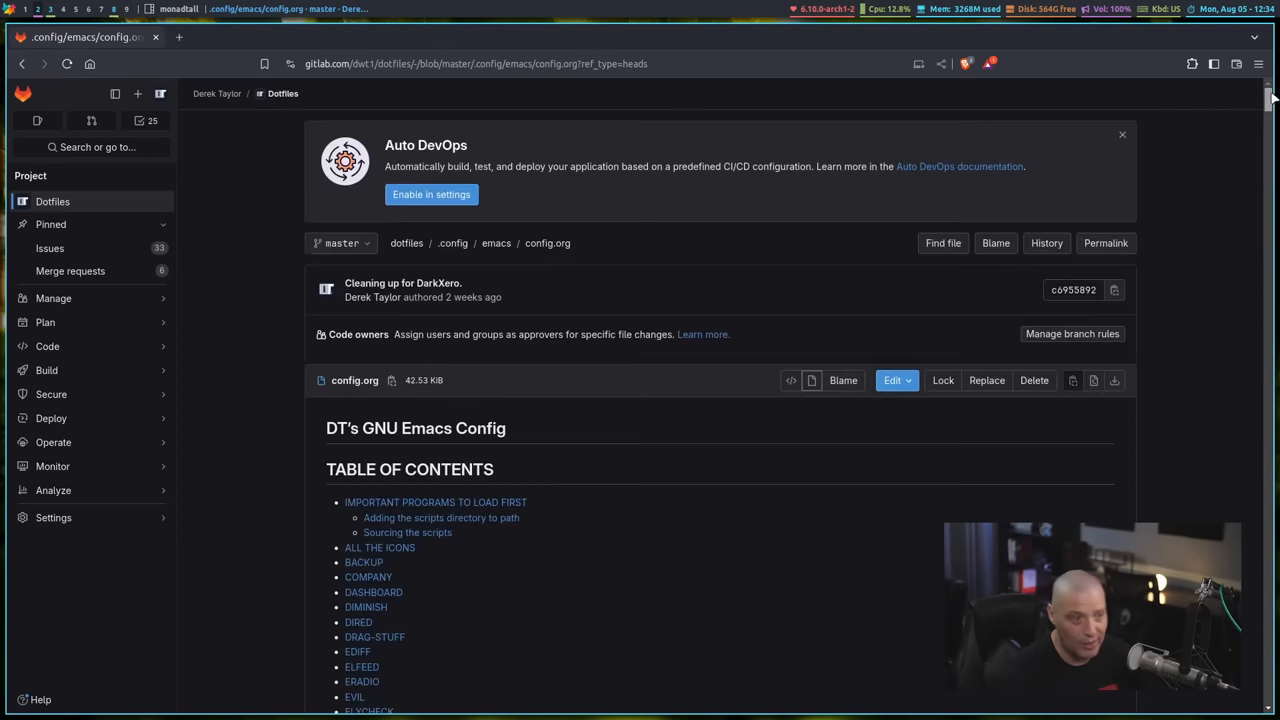
mouse_move(1059, 411)
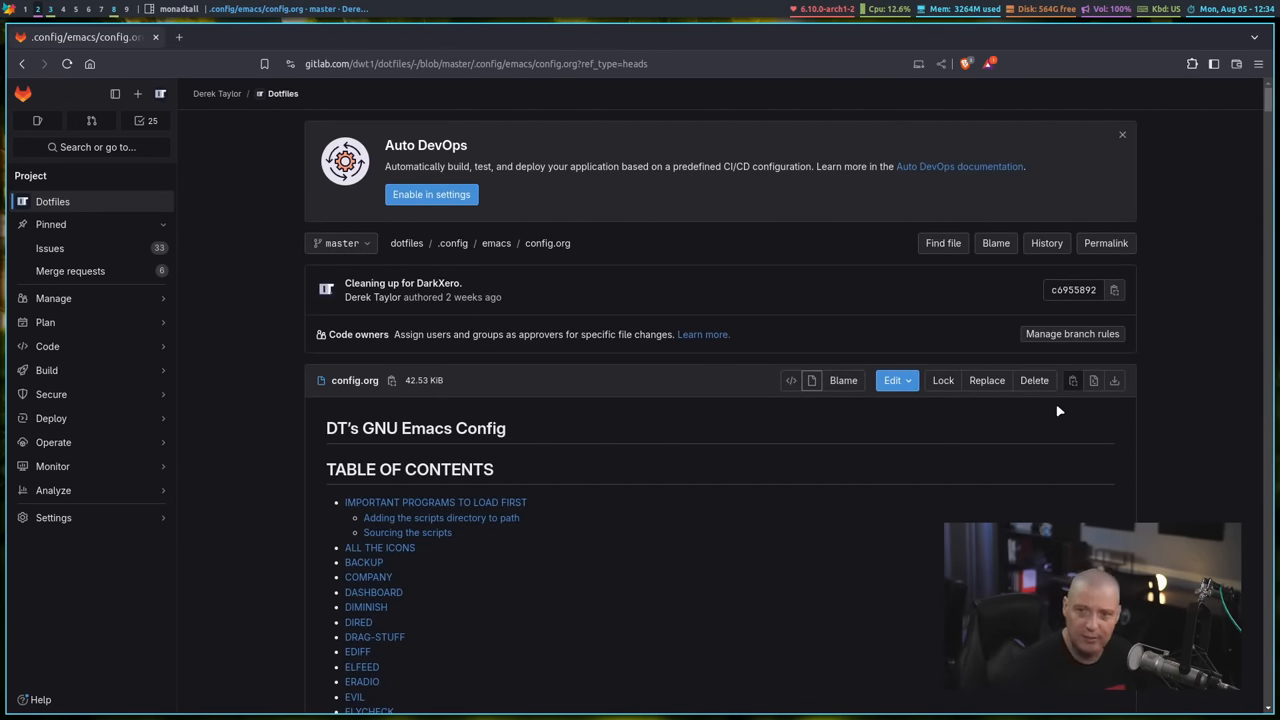
mouse_move(806, 324)
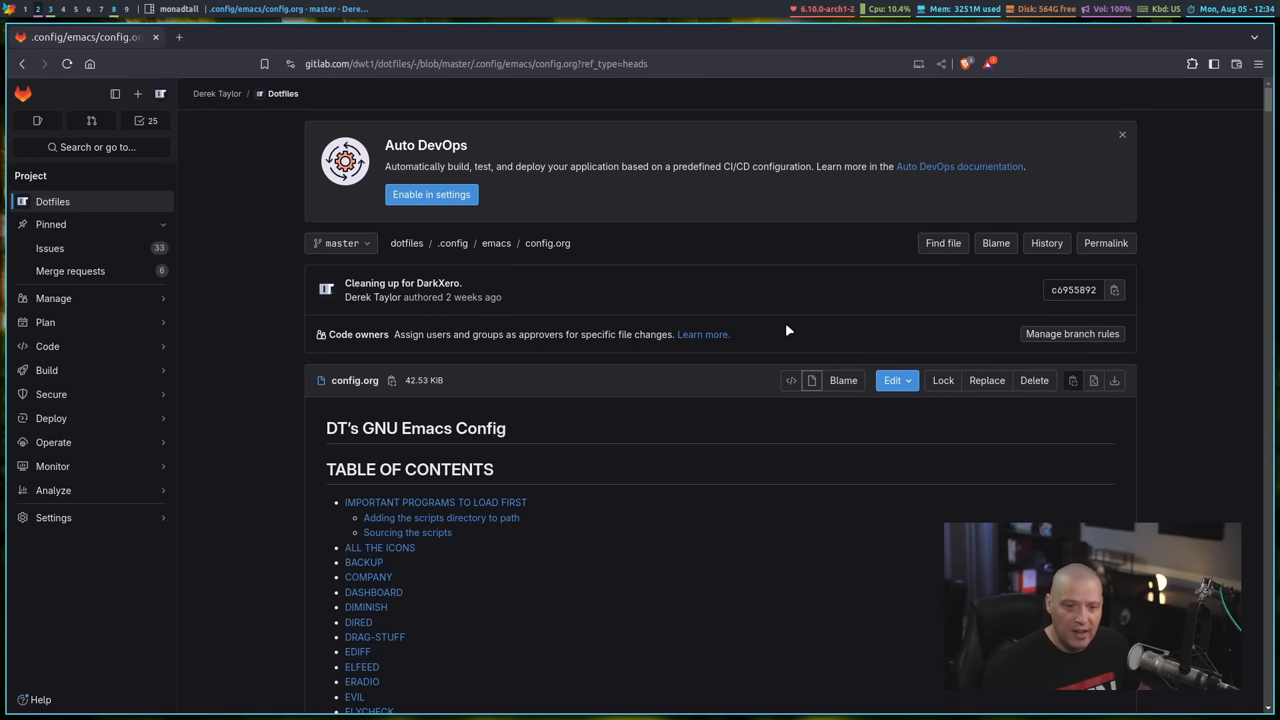
mouse_move(863, 433)
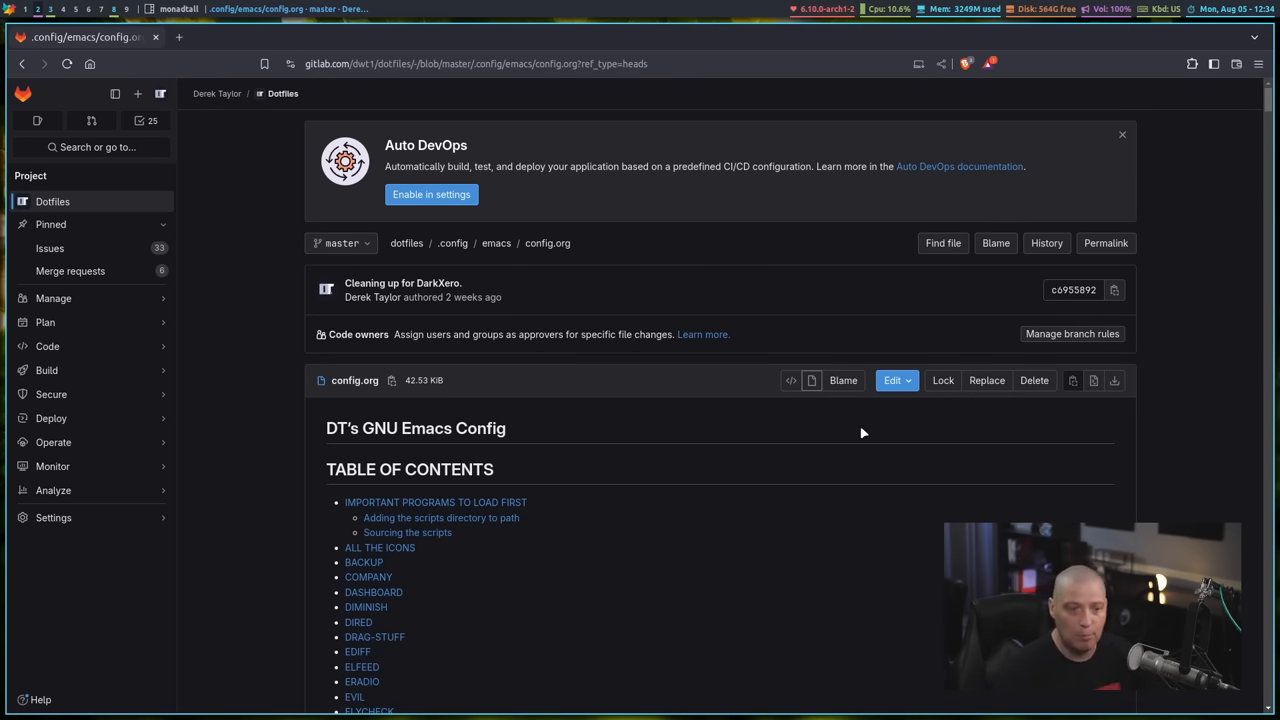
Step: Scroll further down the config.org page before returning to the file manager
scroll(down, 3)
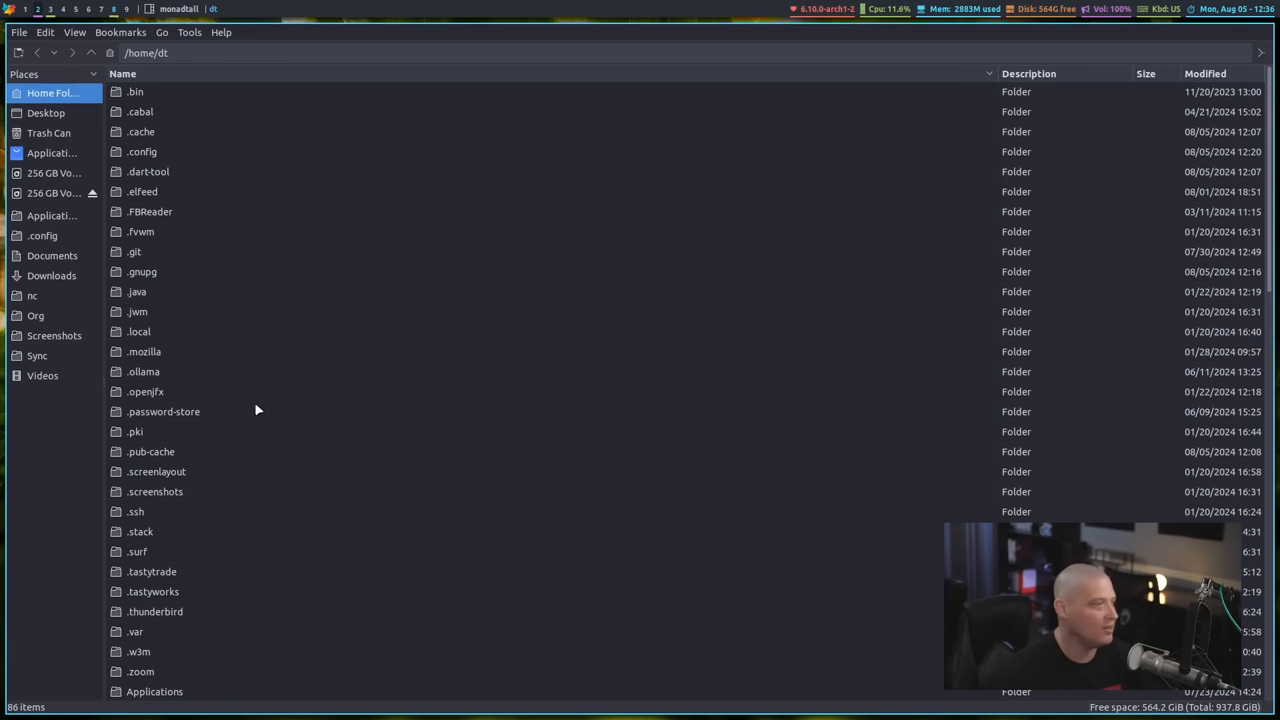
click(32, 295)
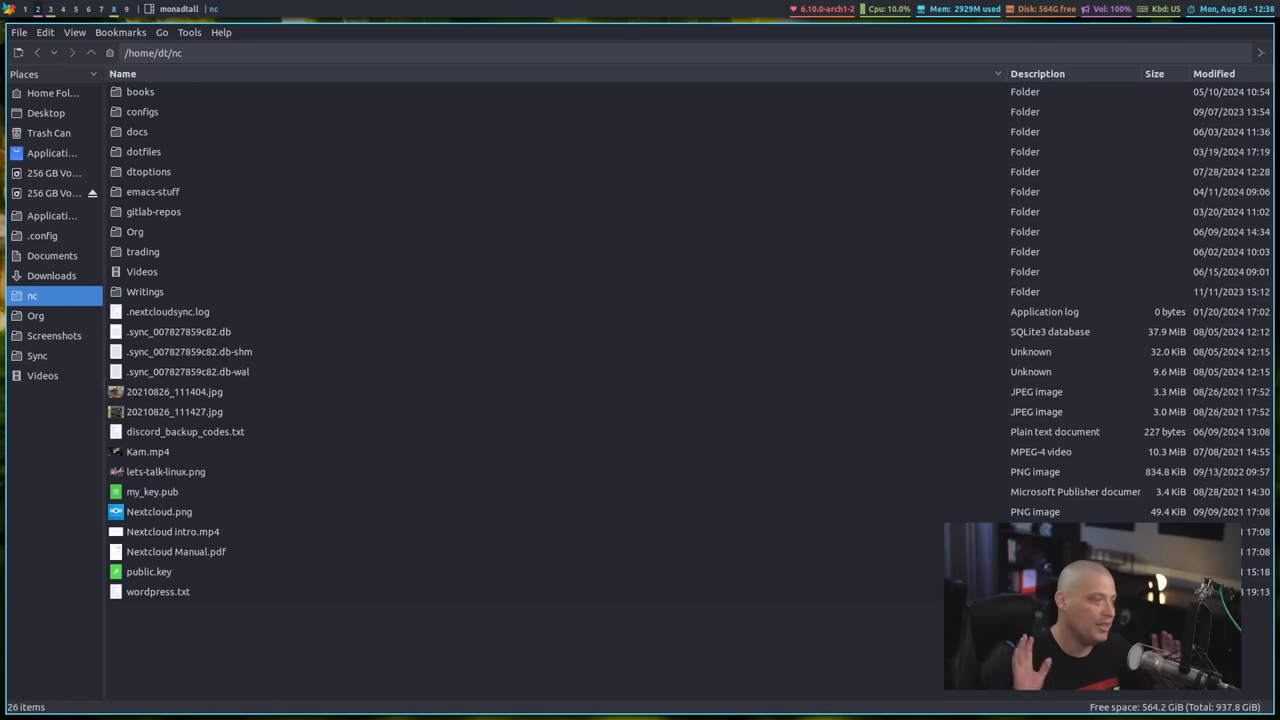
mouse_move(892, 618)
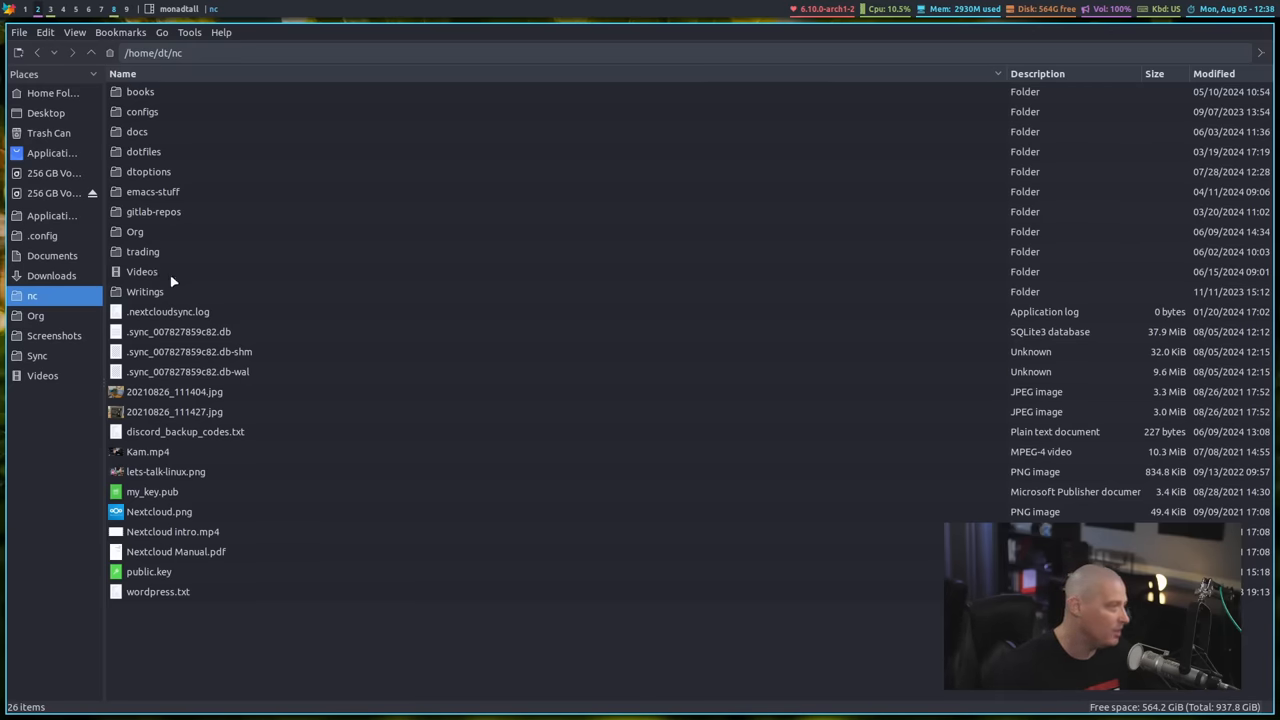
mouse_move(168, 278)
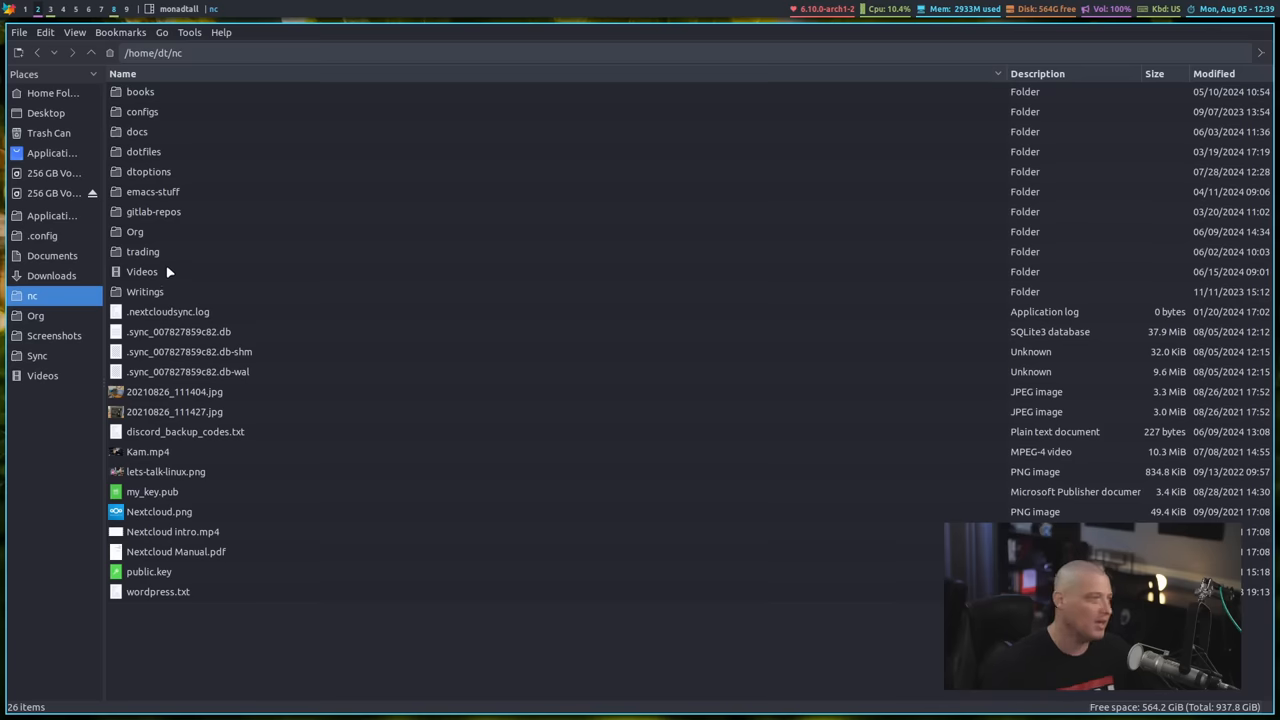
mouse_move(147, 291)
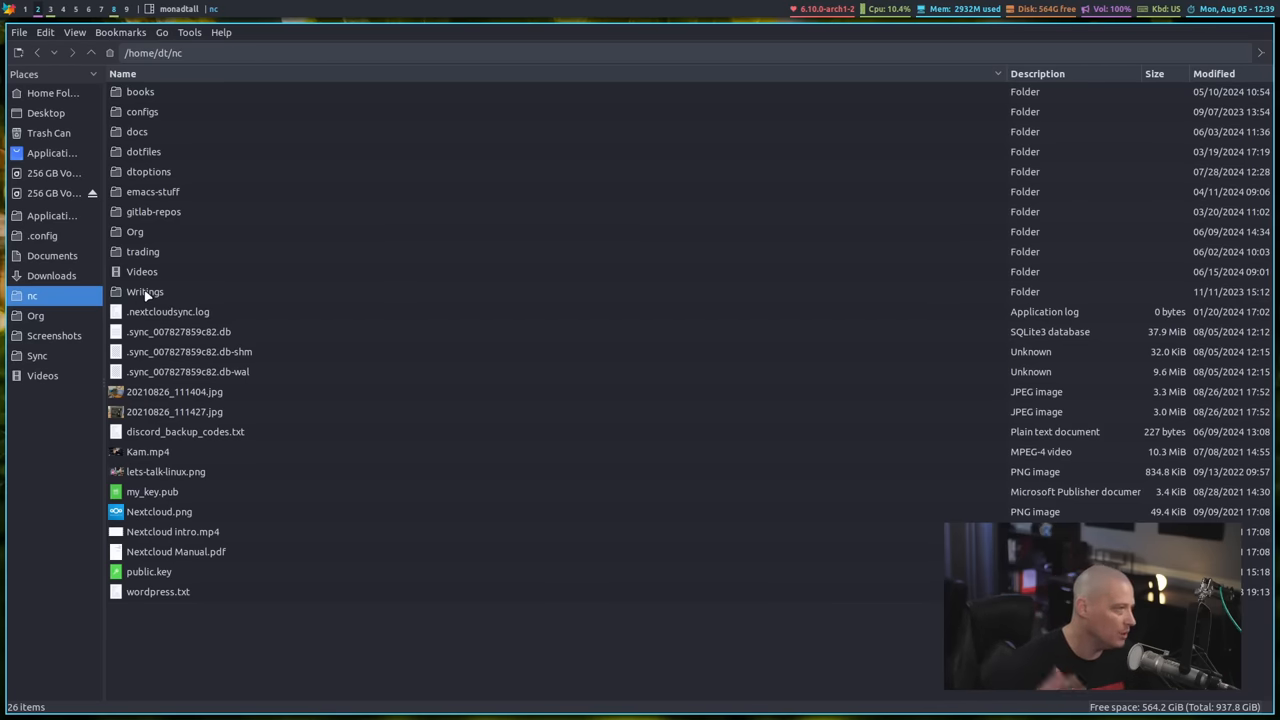
click(135, 231)
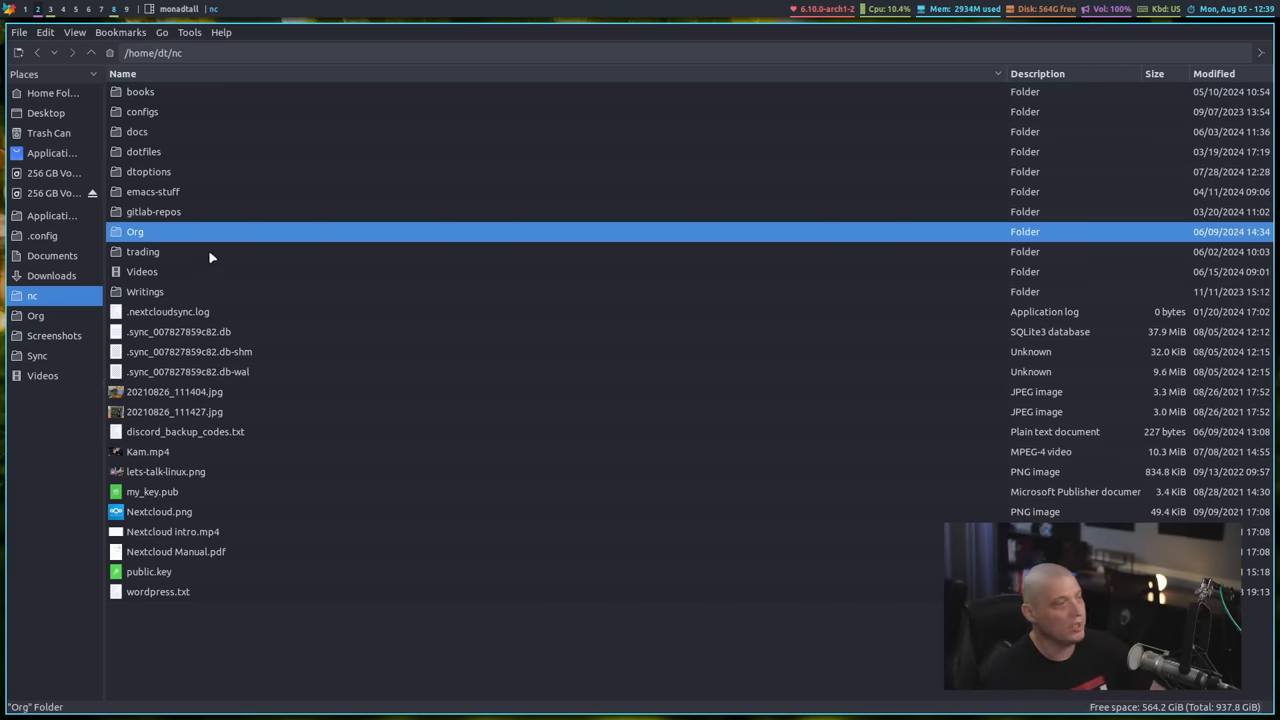
Step: Open Org, then linux, and select nextcloud.org in the notes list
double_click(135, 231)
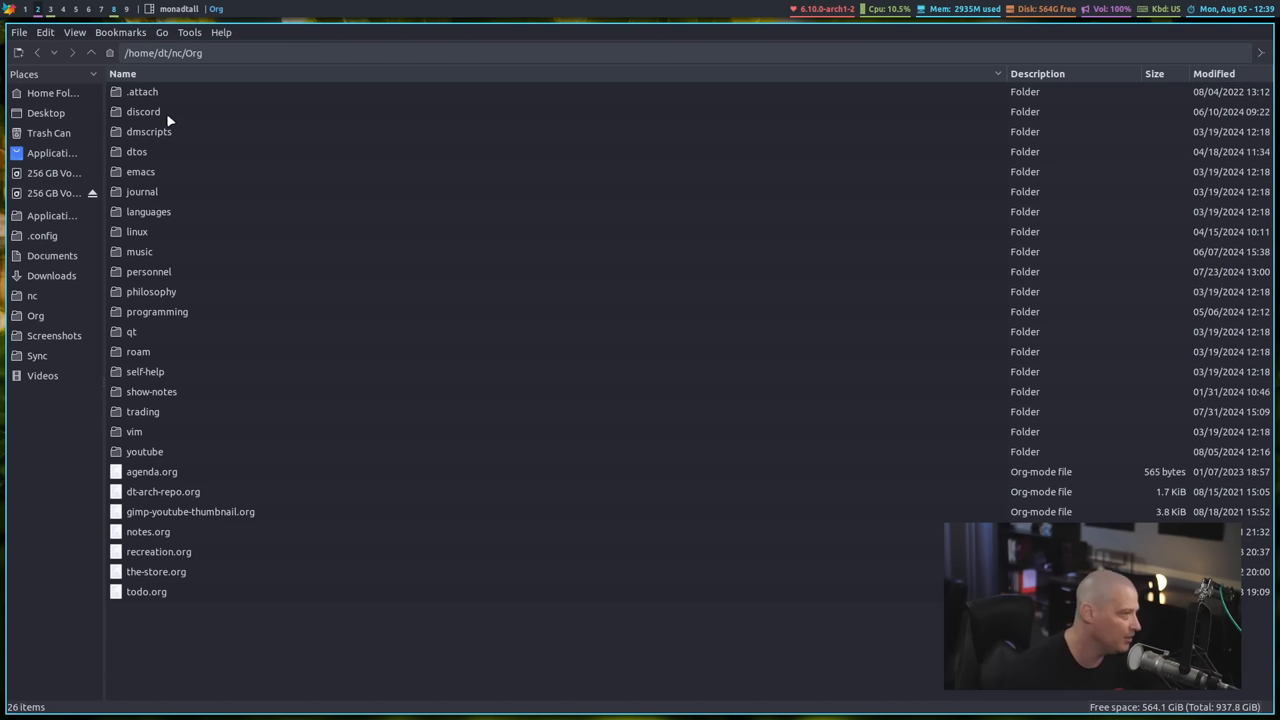
mouse_move(173, 251)
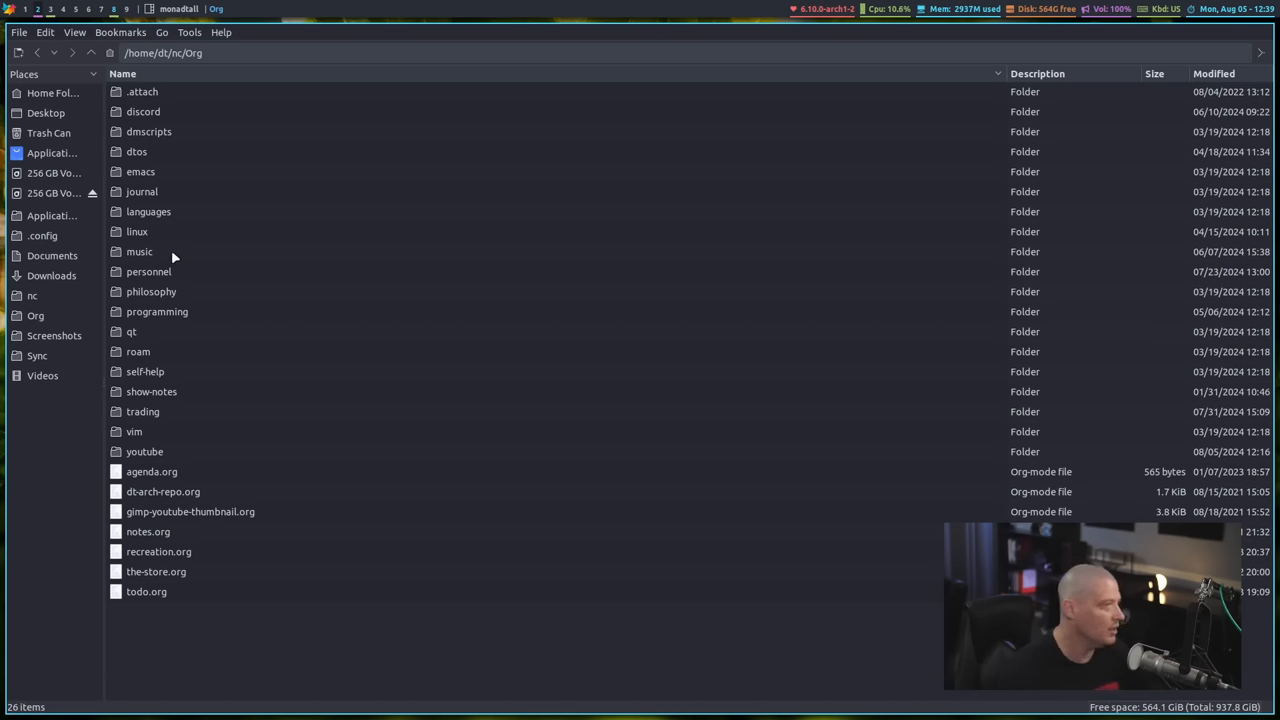
double_click(137, 231)
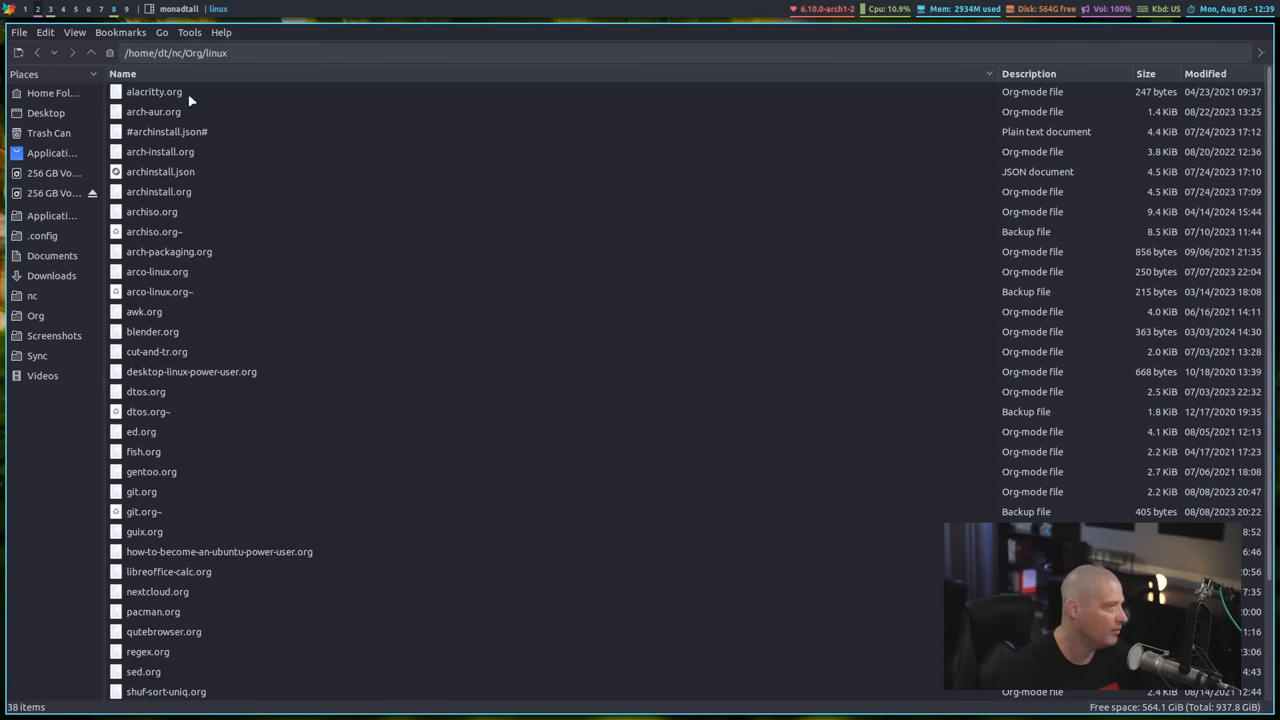
scroll(down, 3)
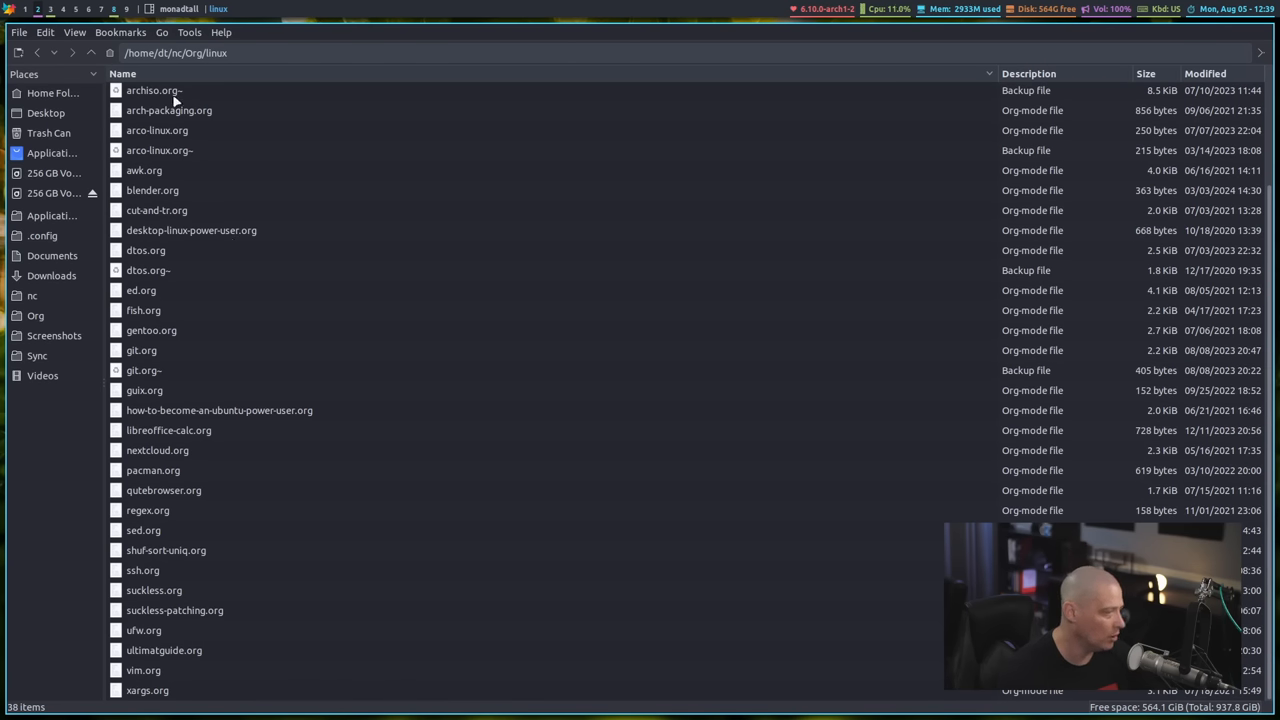
mouse_move(275, 615)
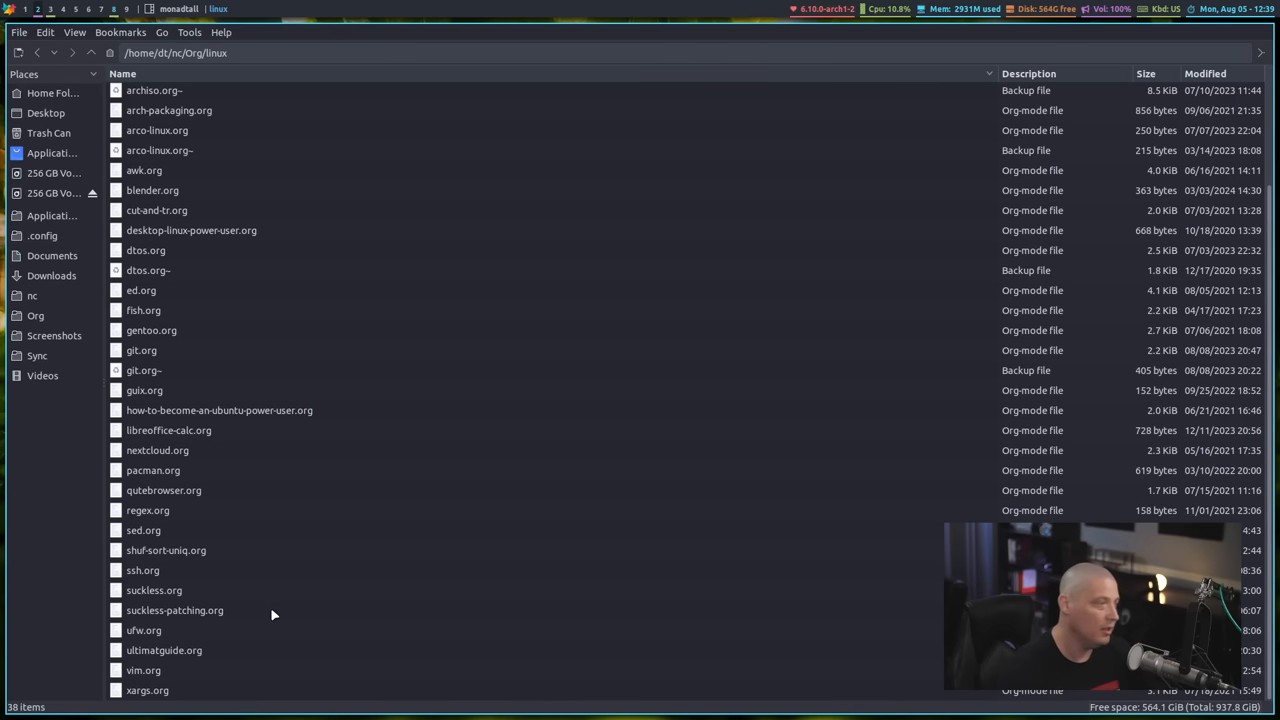
mouse_move(193, 178)
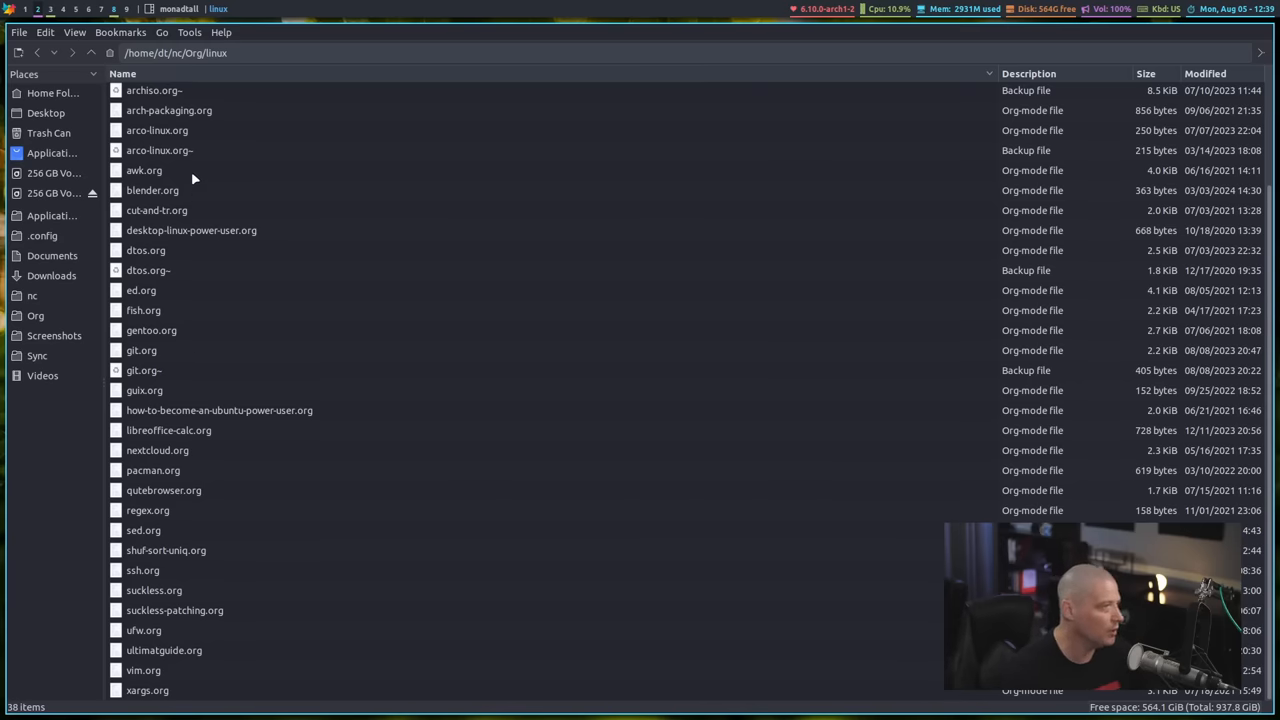
mouse_move(256, 488)
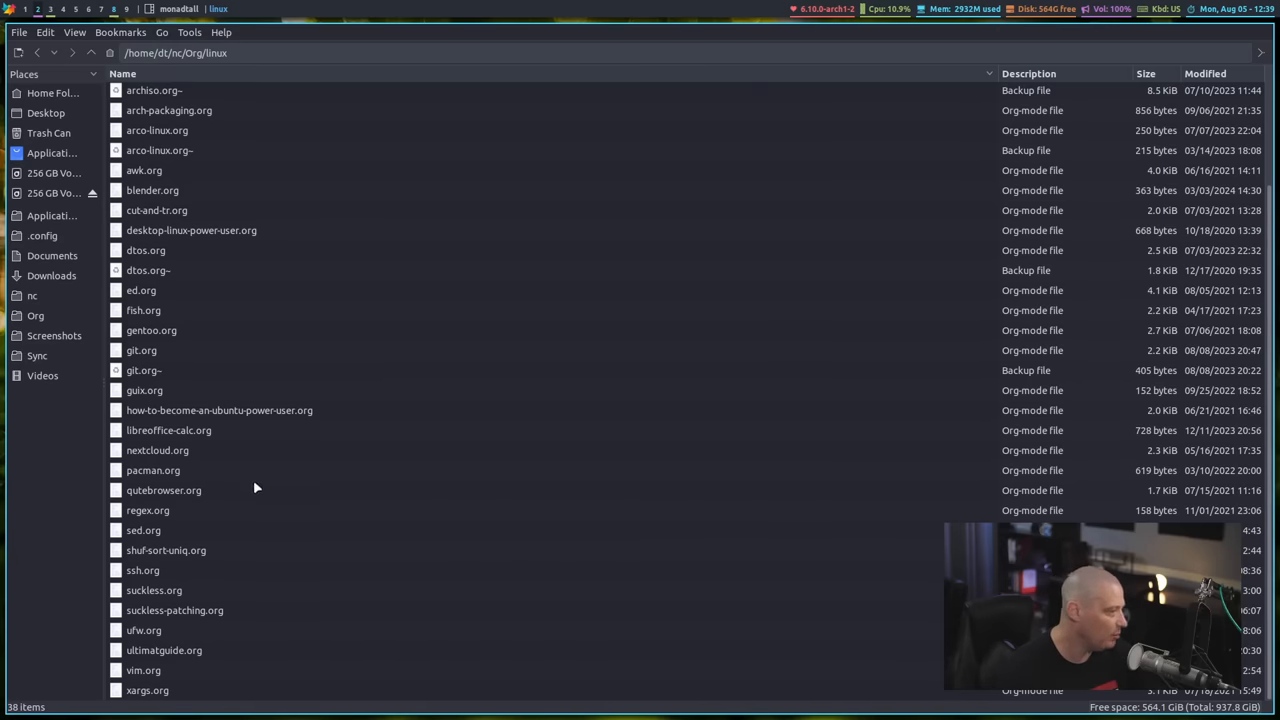
click(157, 450)
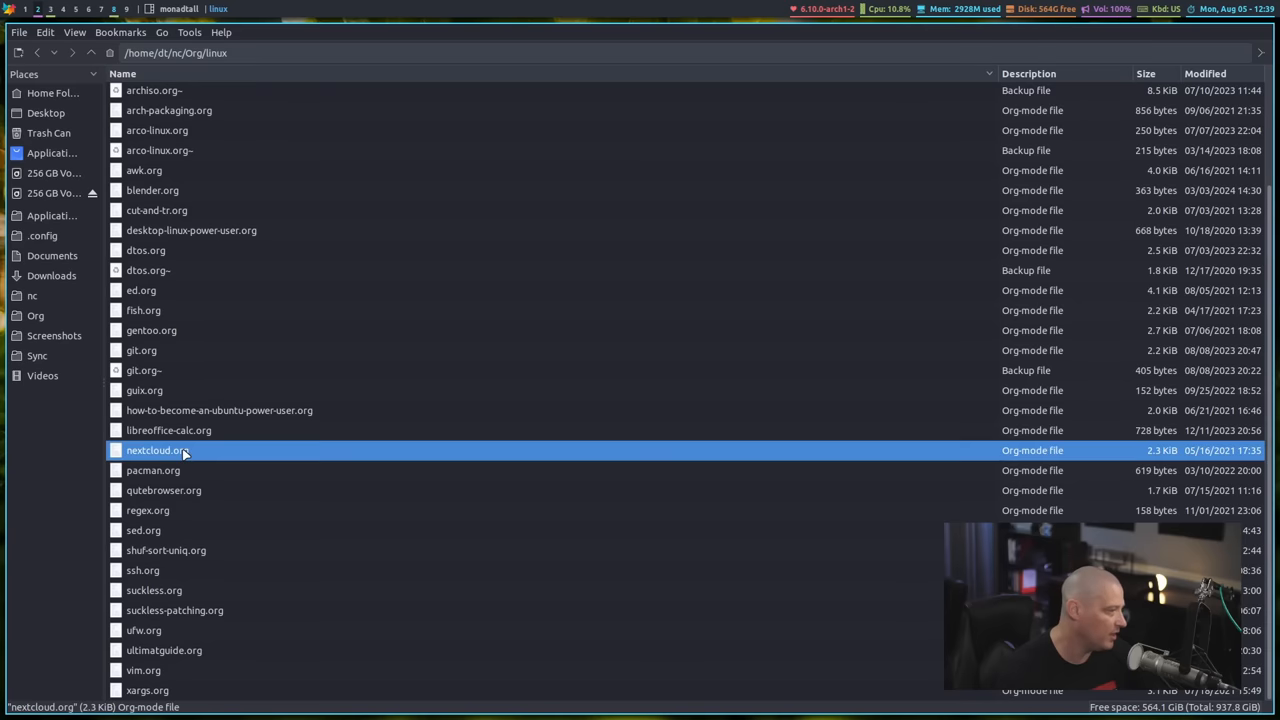
right_click(154, 450)
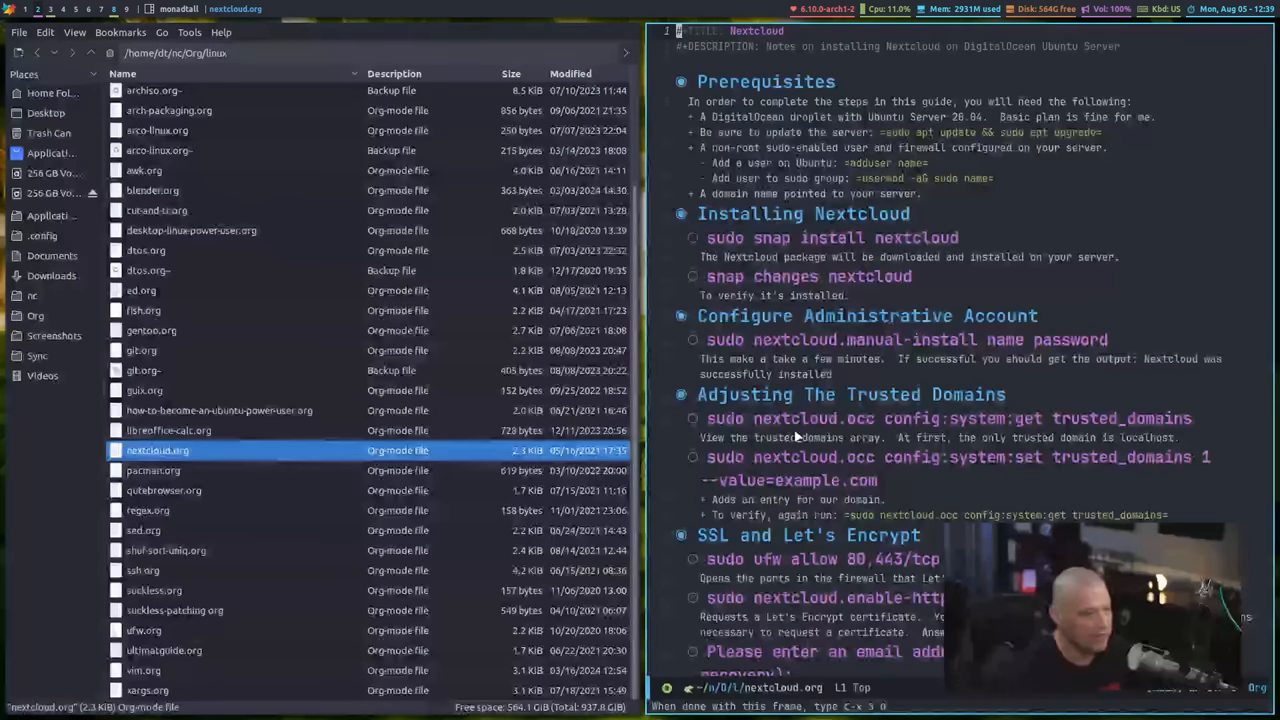
scroll(down, 3)
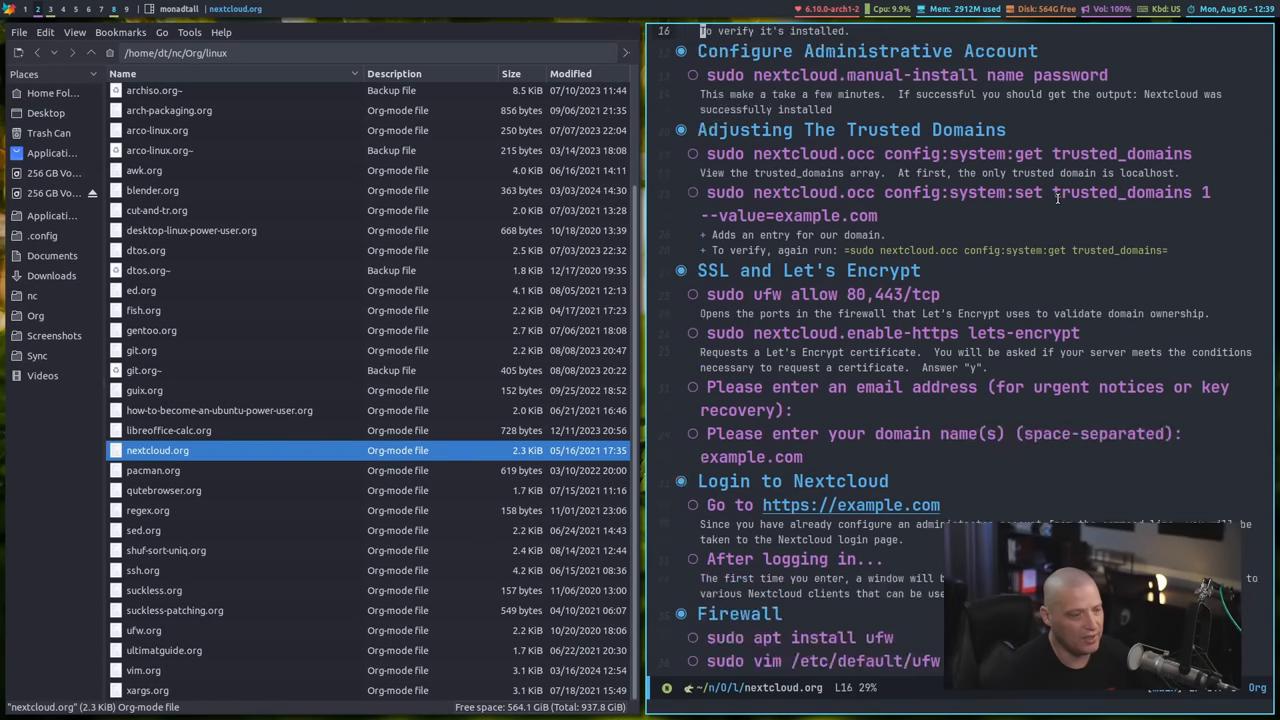
scroll(down, 3)
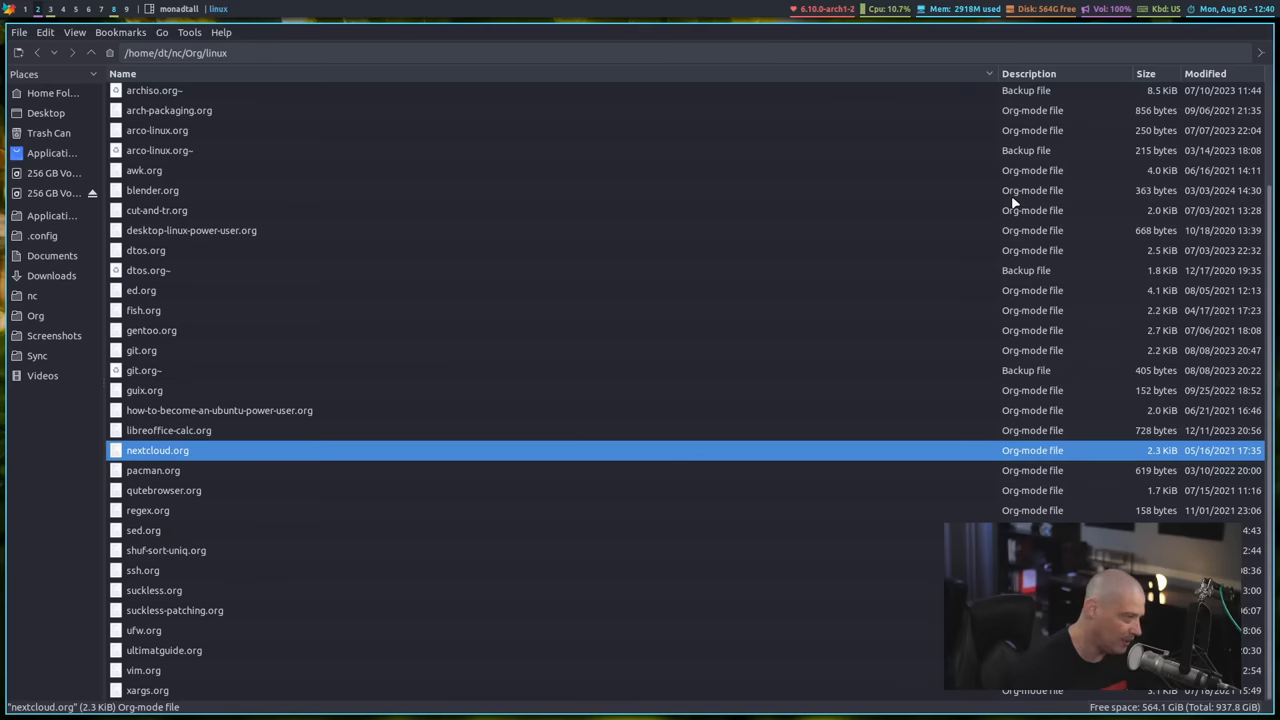
Step: Go back to /home/dt/nc/Org with the toolbar Back arrow
click(90, 53)
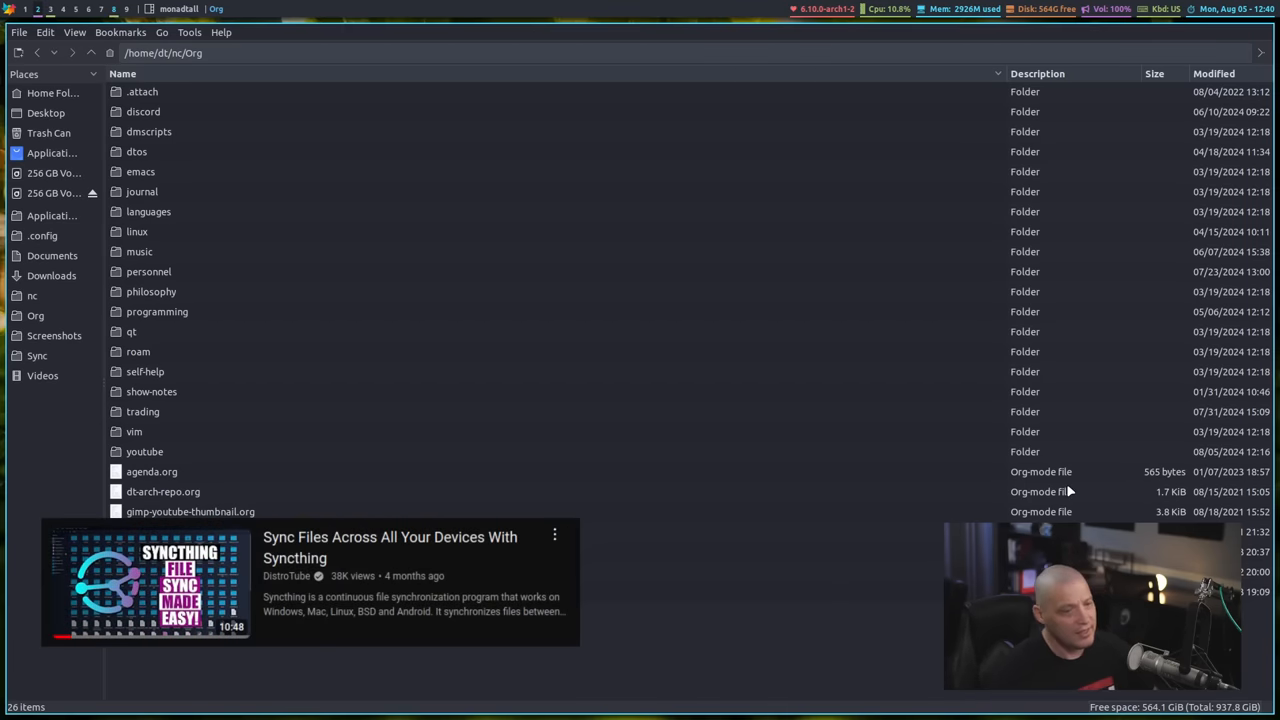
mouse_move(65, 335)
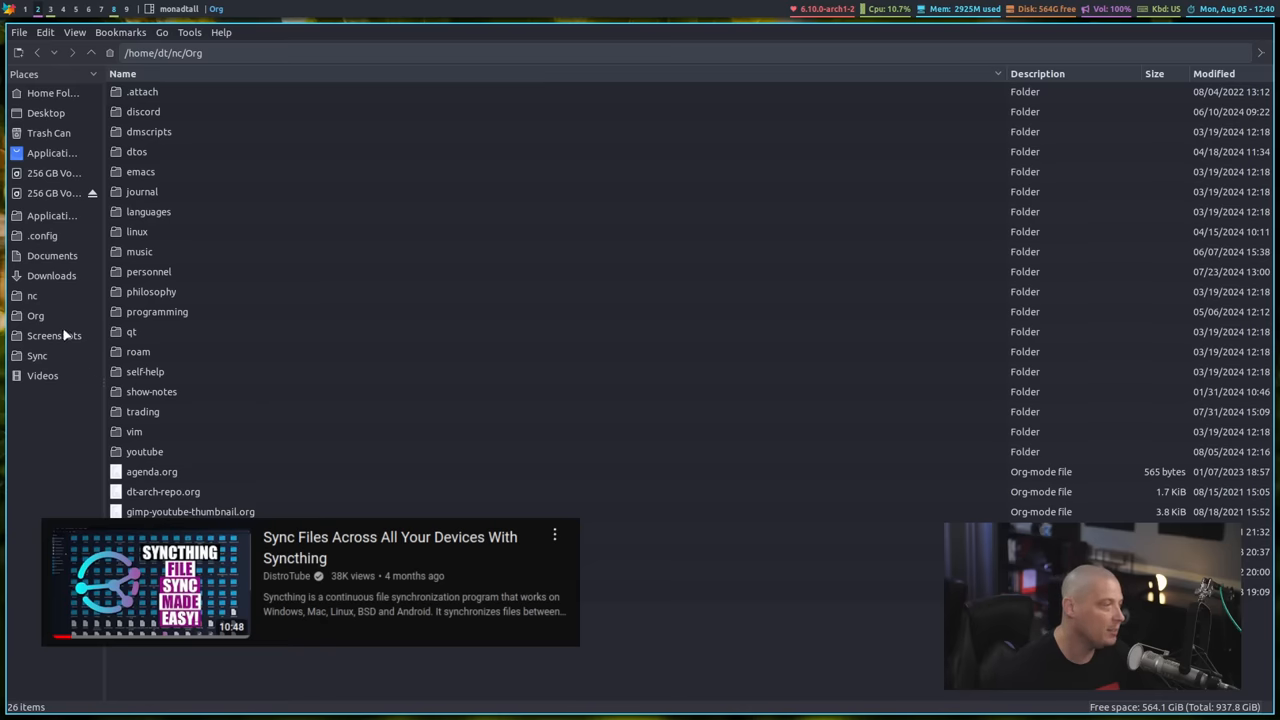